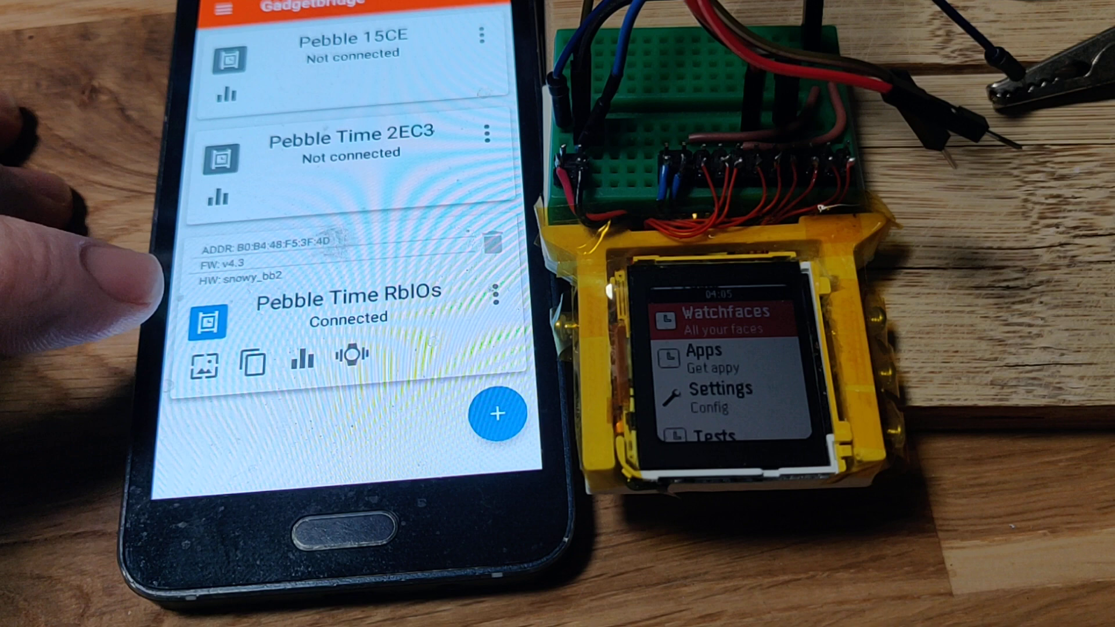
# Open the Pebble Time debug tools and send a test call to the watch.
pyautogui.click(223, 10)
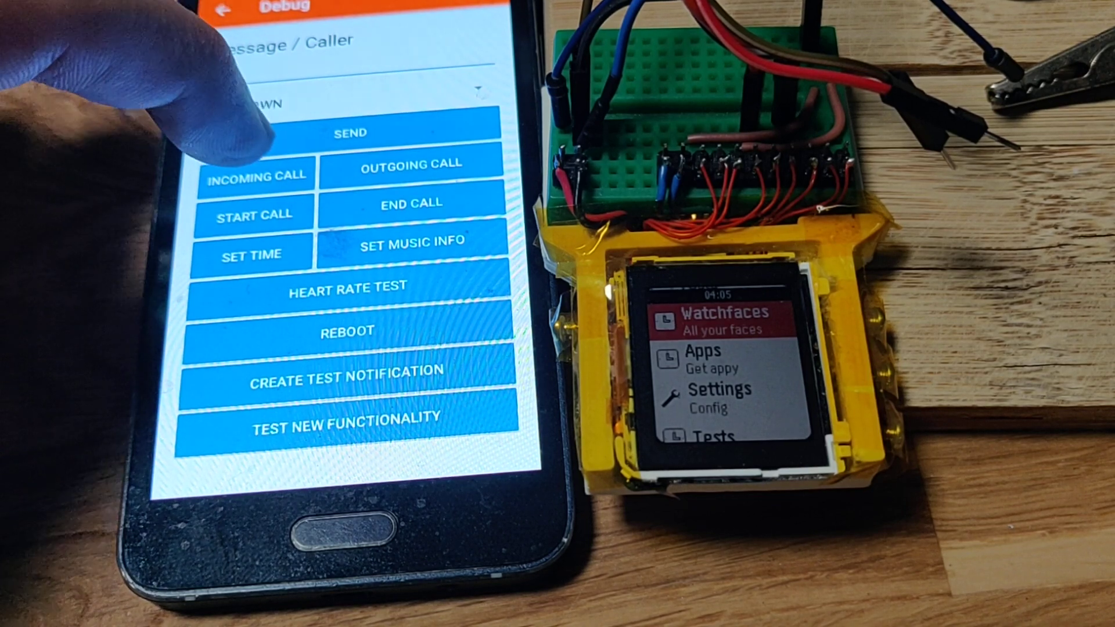
pyautogui.click(256, 175)
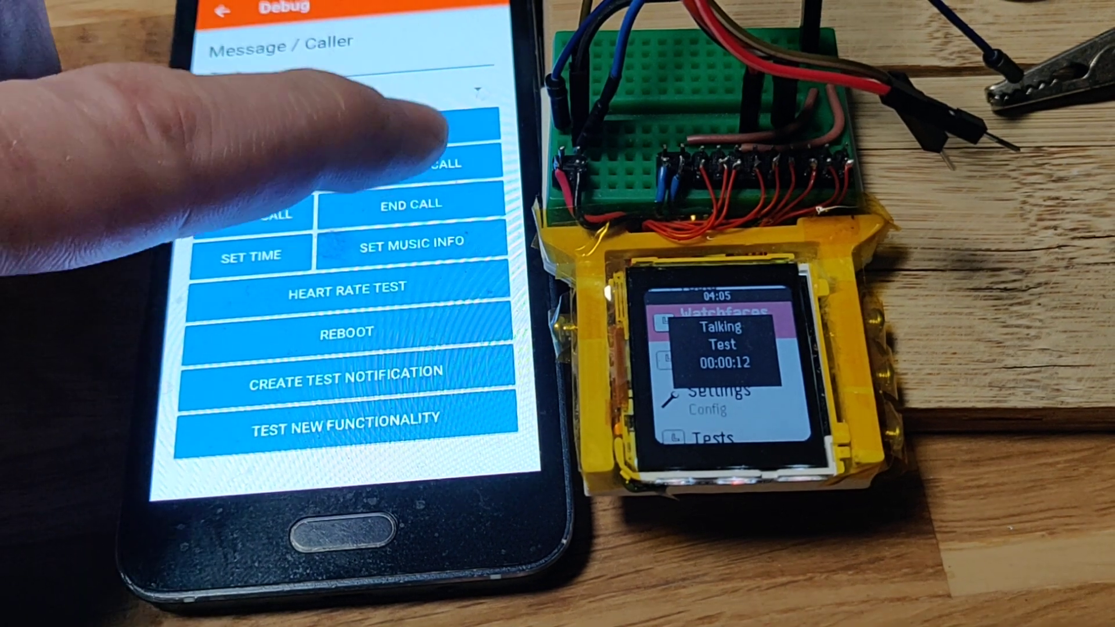
# End the active test call so the watch shows 'Call Ended'.
pyautogui.click(409, 206)
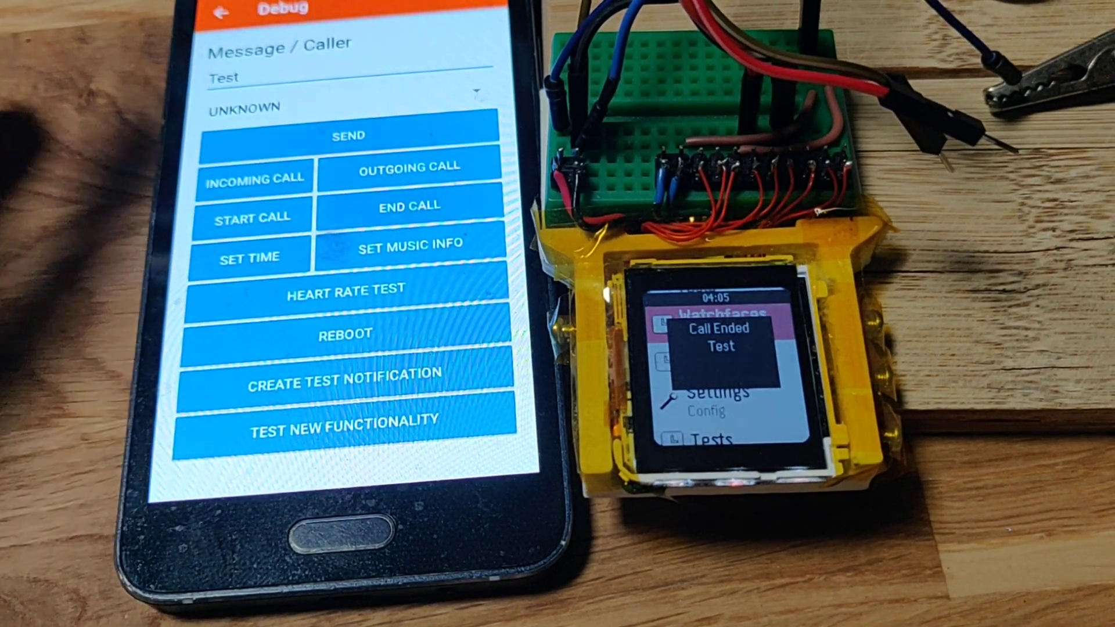